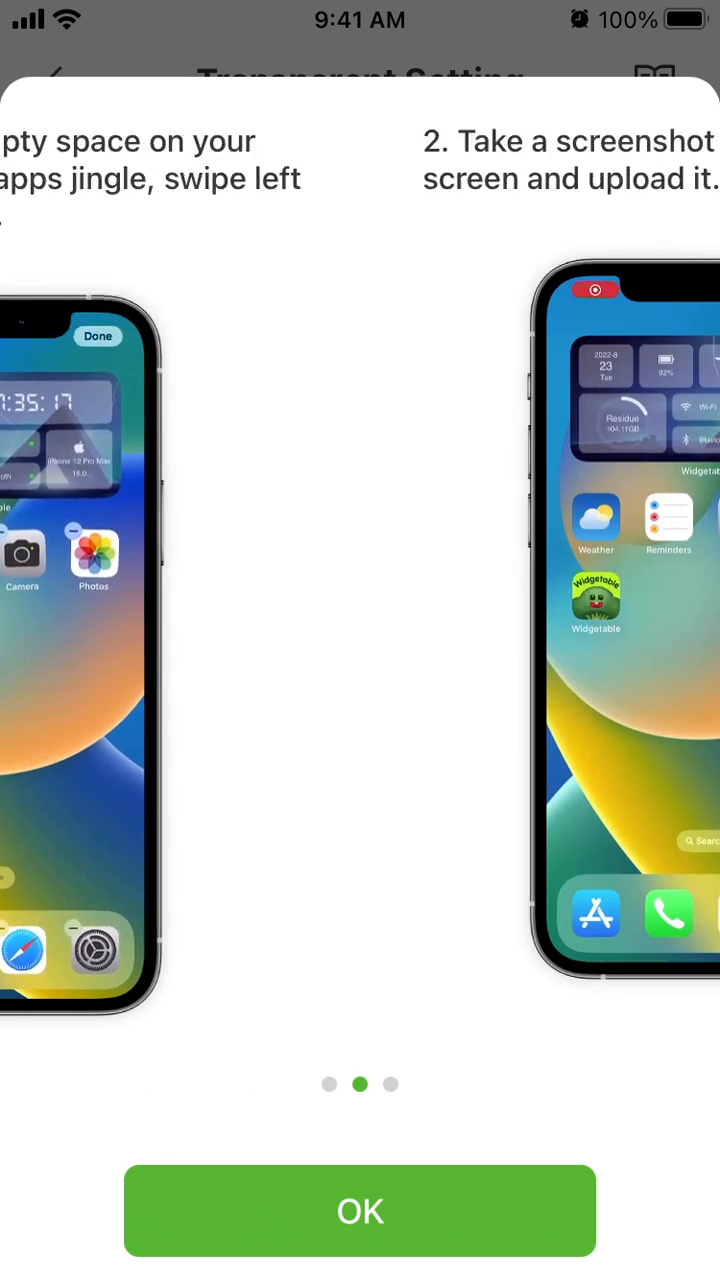
Swipe through the three Transparent Setting tutorial slides and dismiss the guide with OK.
scroll("left", 3)
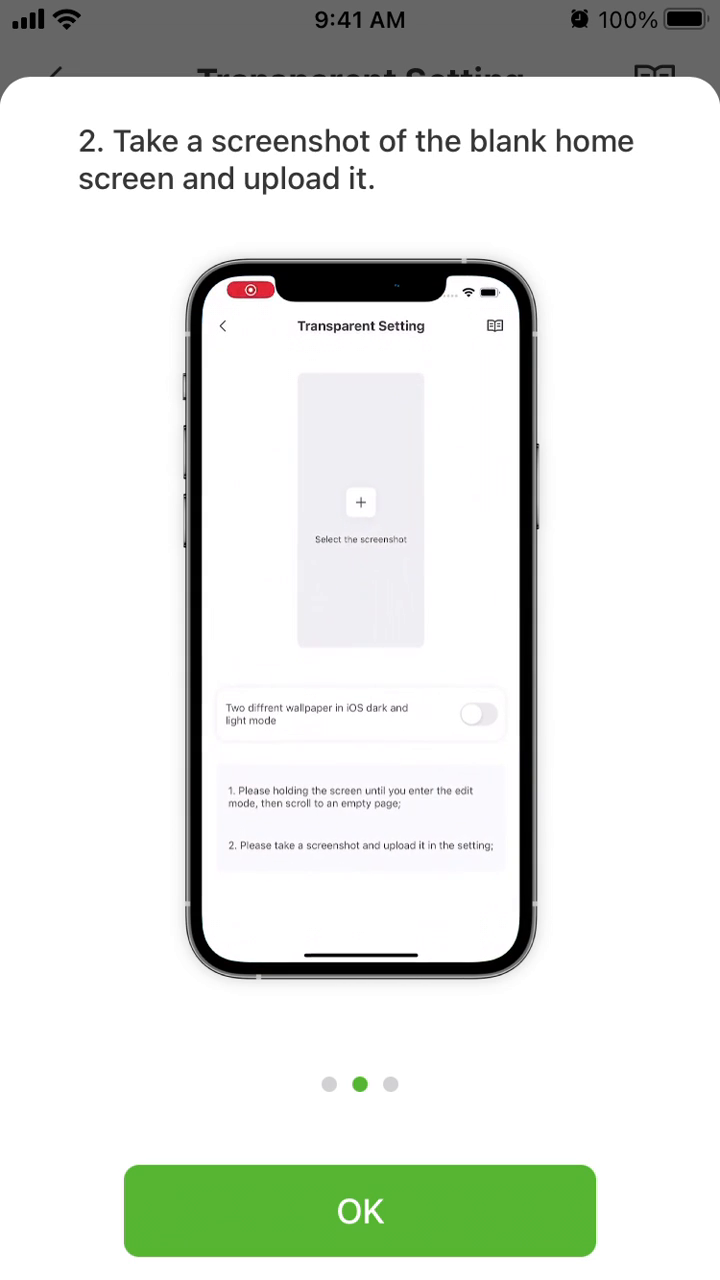
left_click(360, 504)
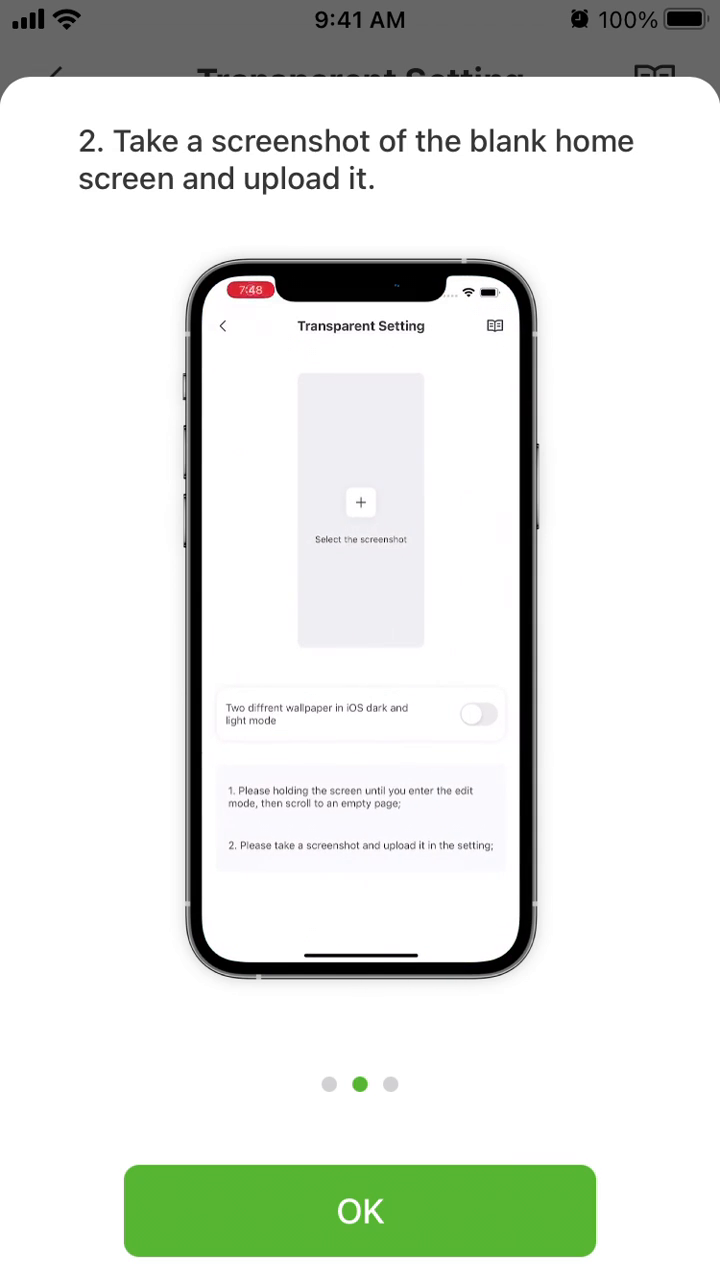
scroll("left", 3)
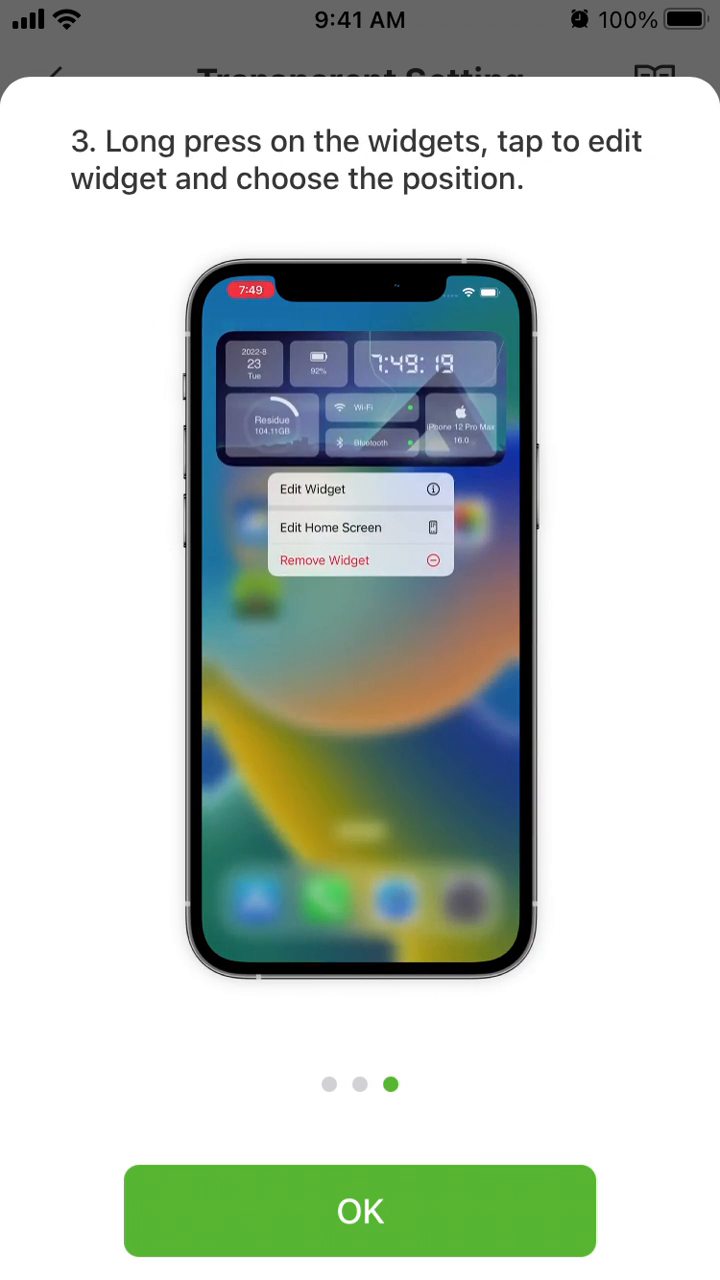
left_click(360, 1212)
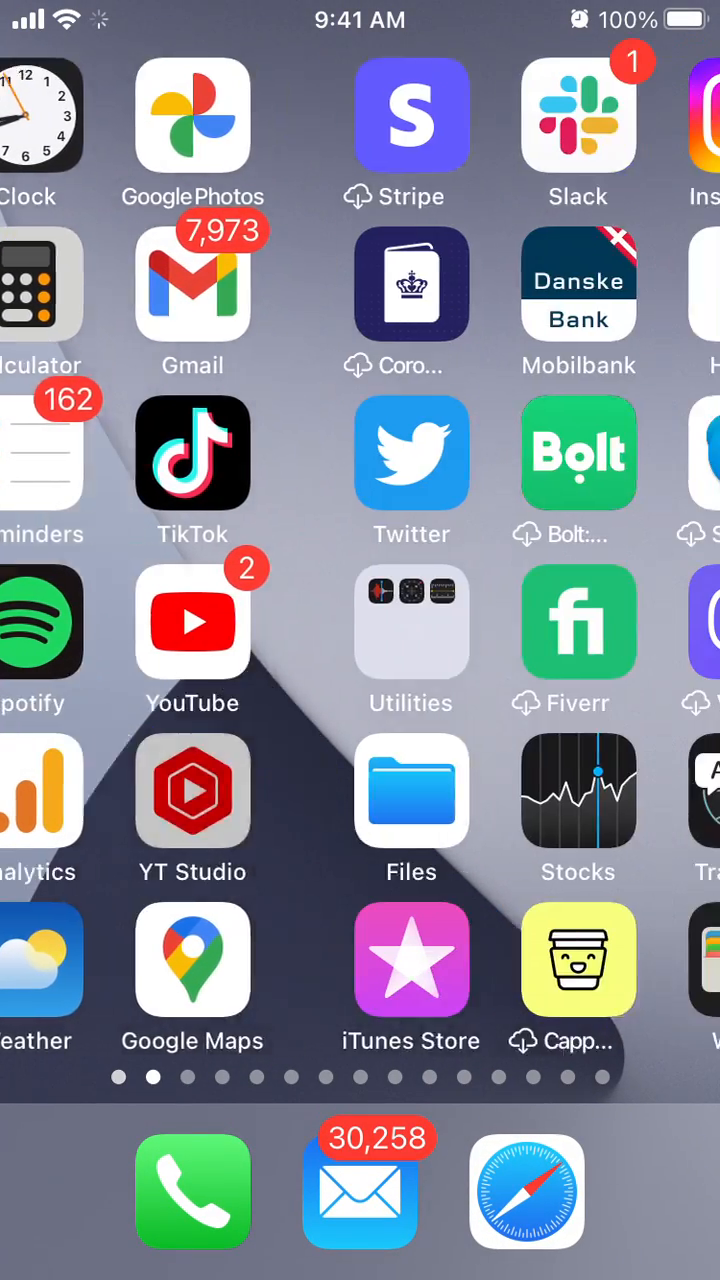
Swipe to a clean home screen page to screenshot for the transparent background.
scroll("left", 3)
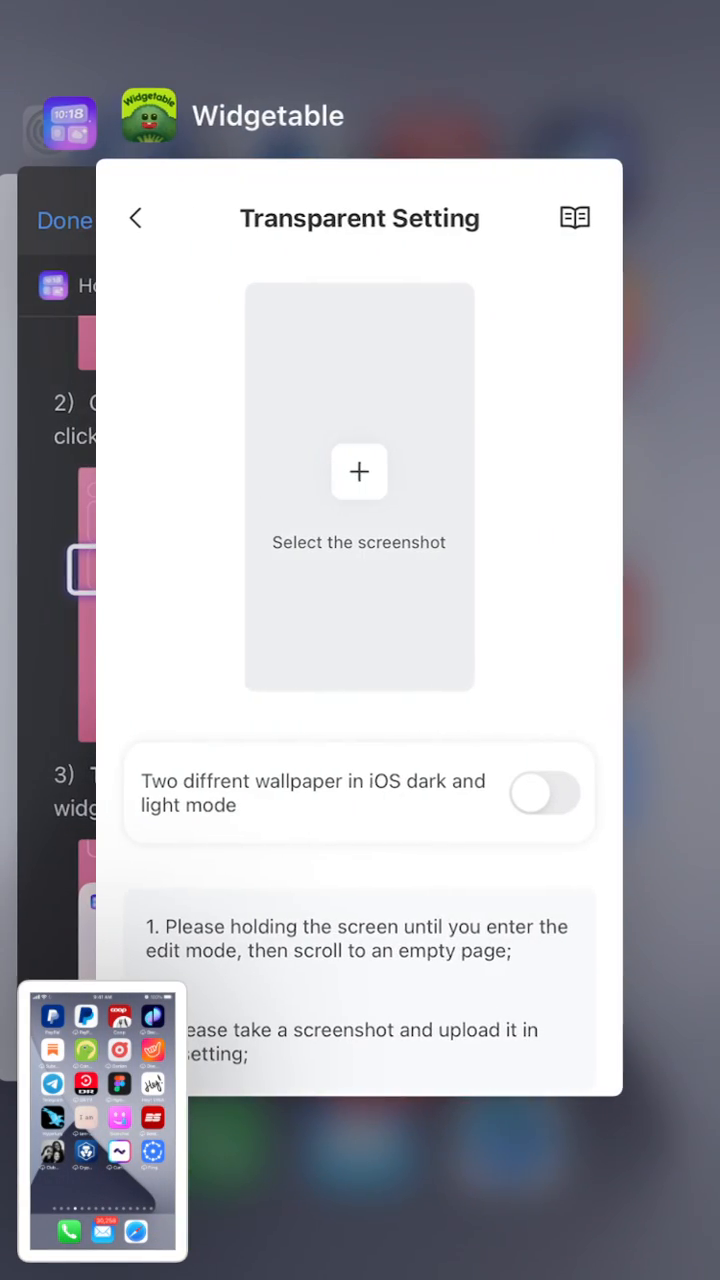
Return to Widgetable and upload the home screen screenshot as the transparent background.
left_click(358, 472)
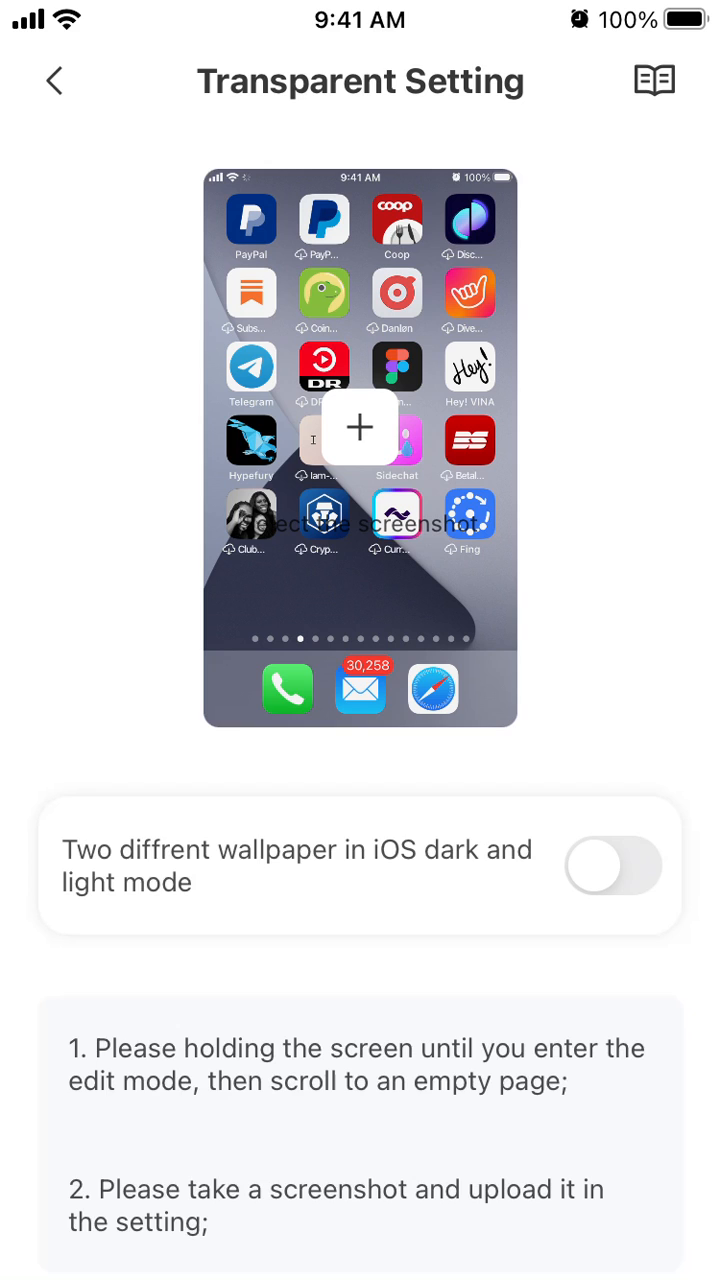
scroll("up", 3)
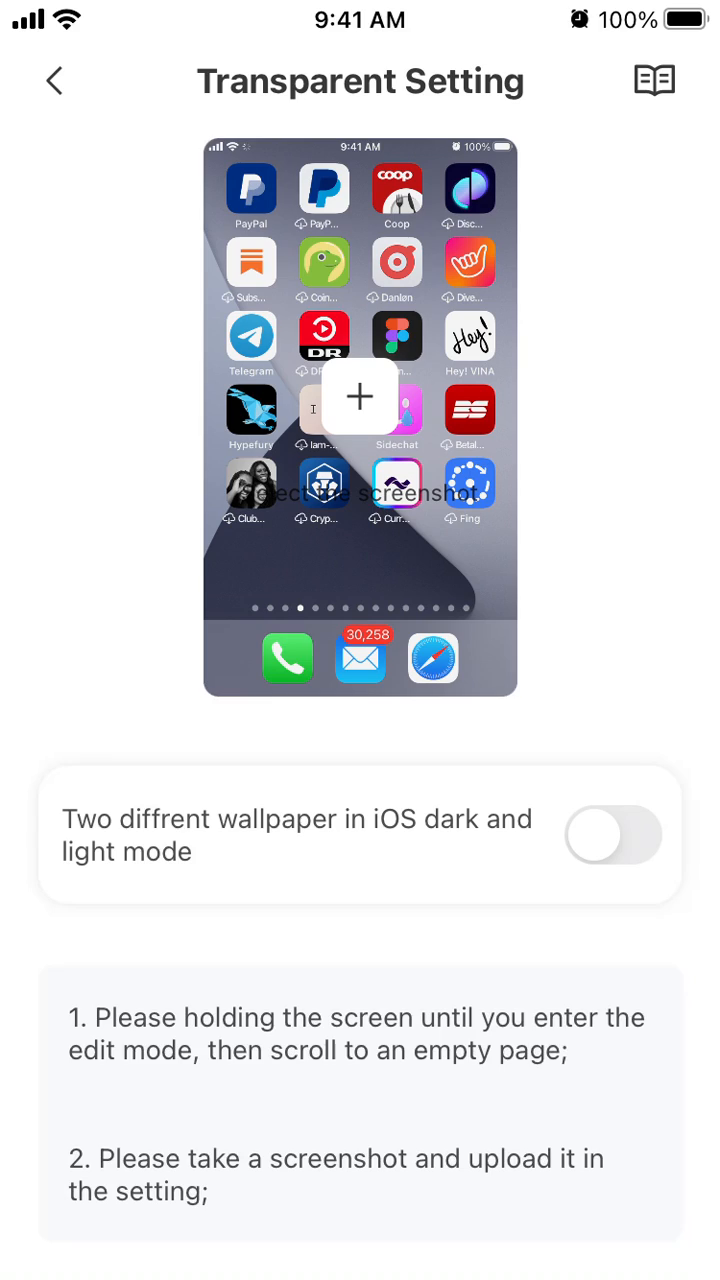
left_click(54, 80)
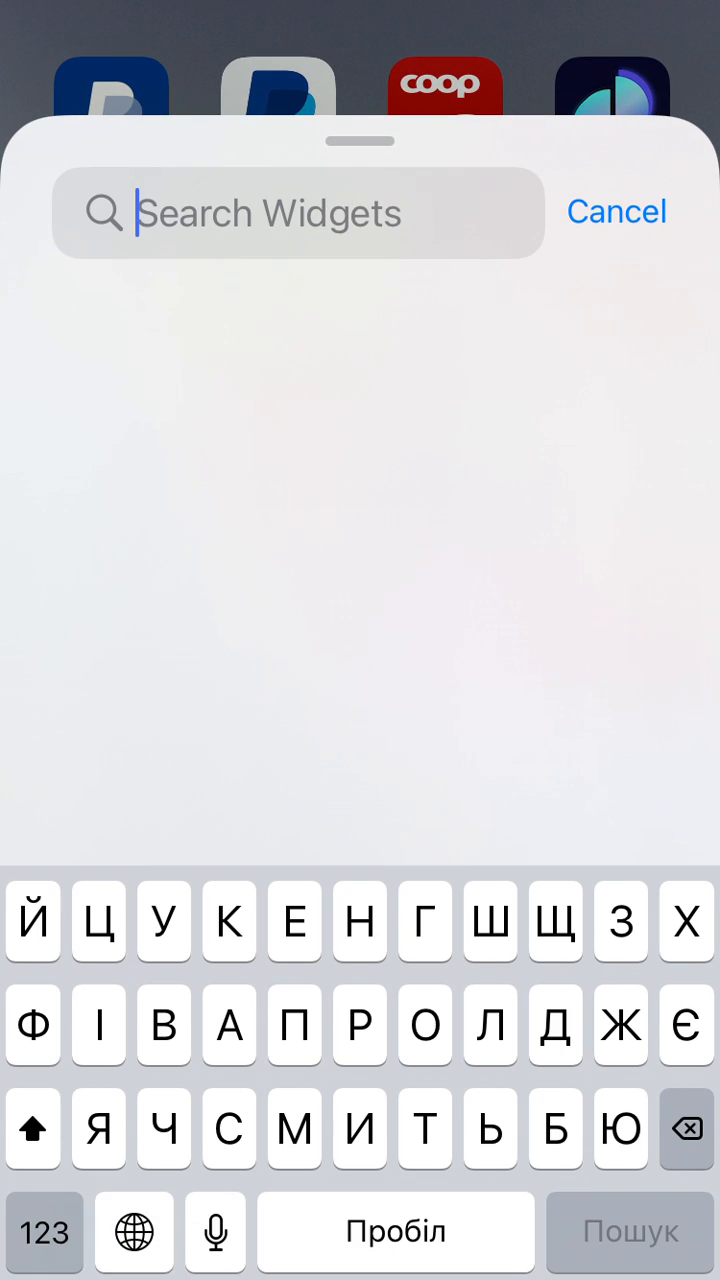
Search 'Widg' in the widget panel and add the Widgetable Small Widget.
type("Widg")
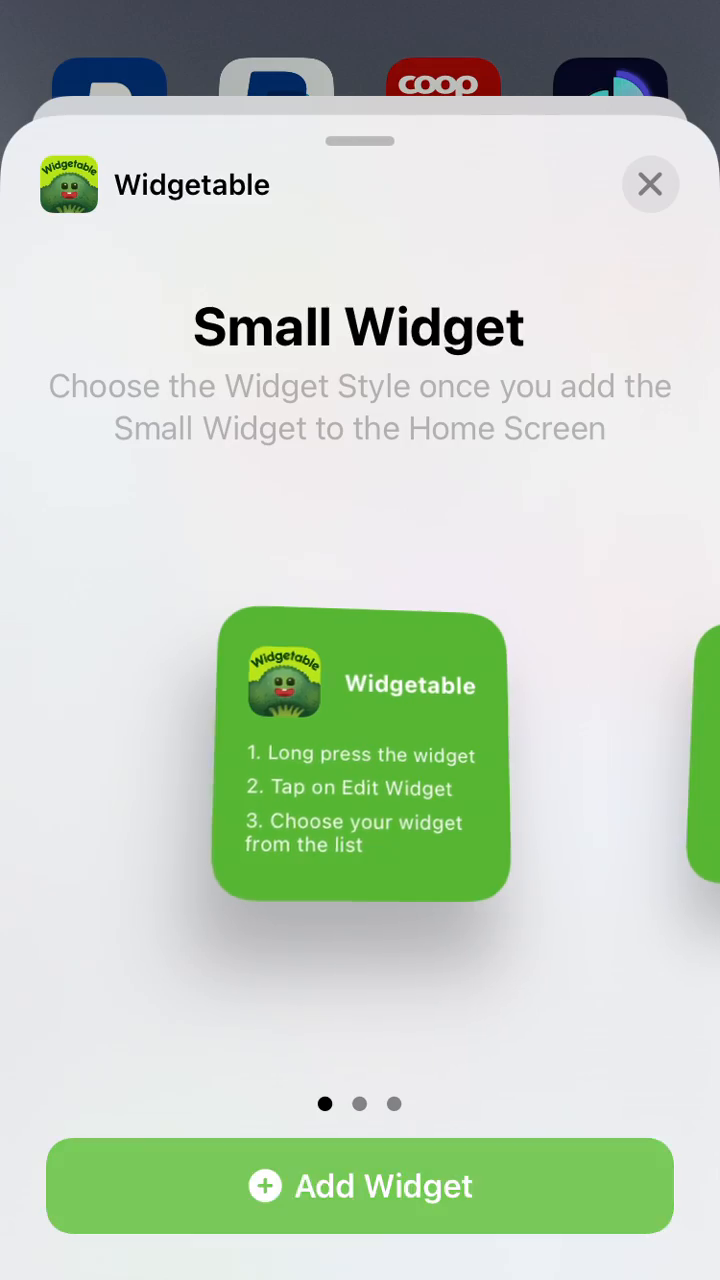
left_click(360, 1186)
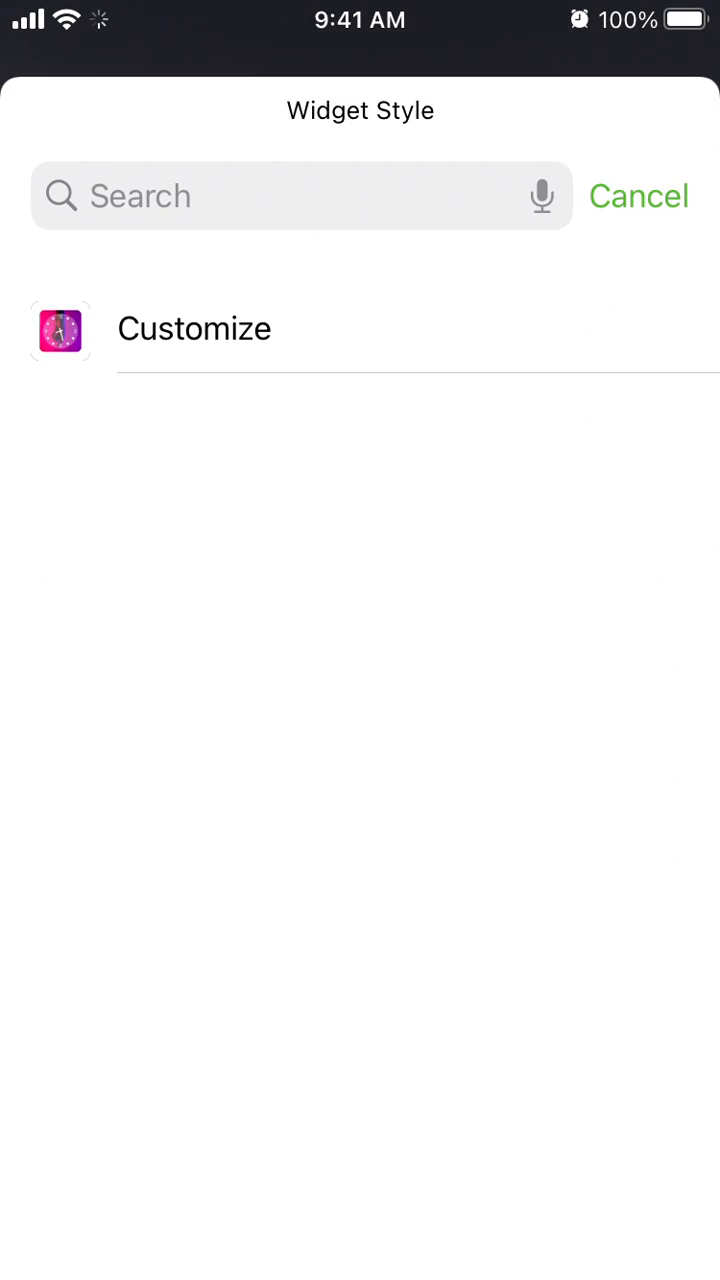
Set the widget style to Customize and its position to top-left for the transparent clock.
left_click(194, 328)
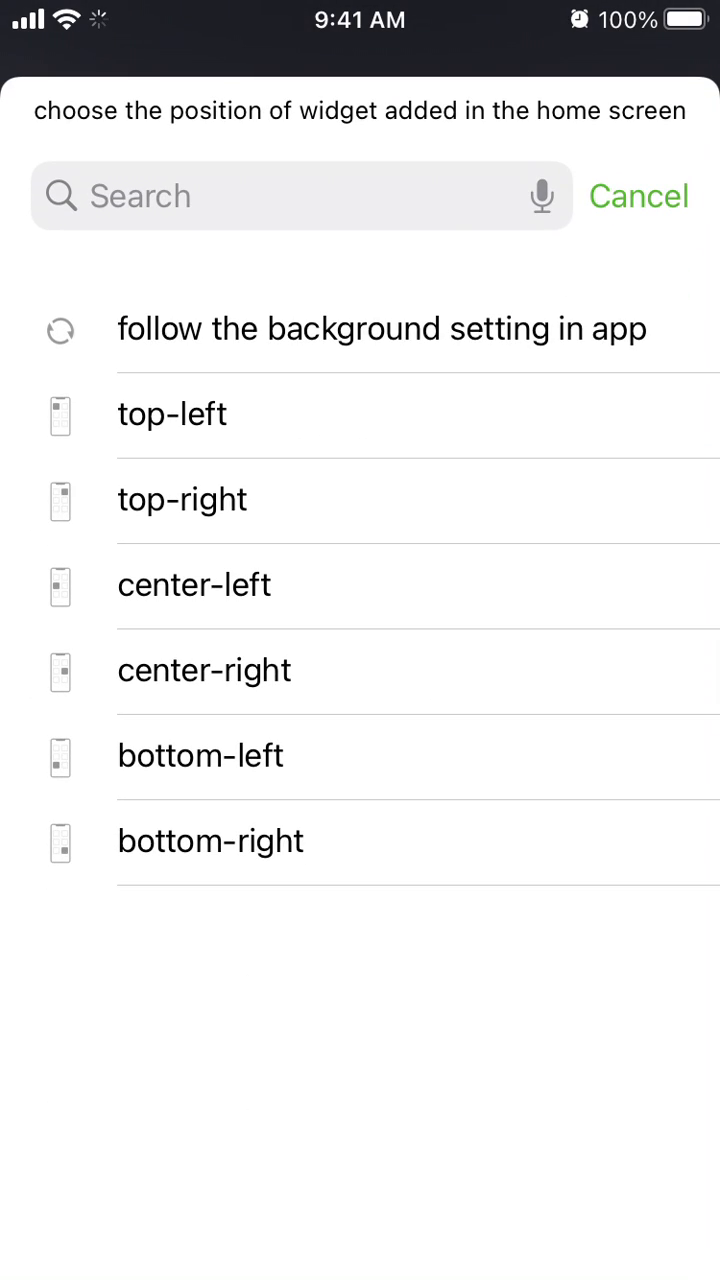
left_click(172, 414)
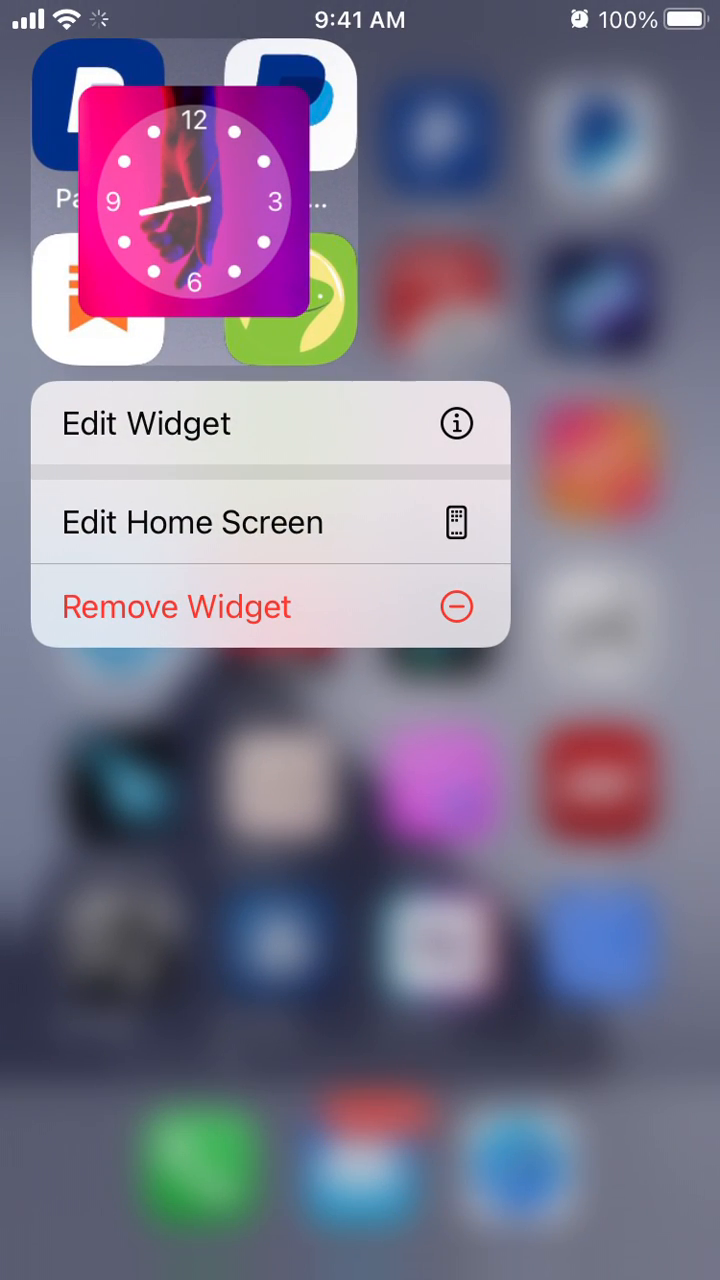
Remove the Widgetable clock widget and confirm the removal.
left_click(176, 606)
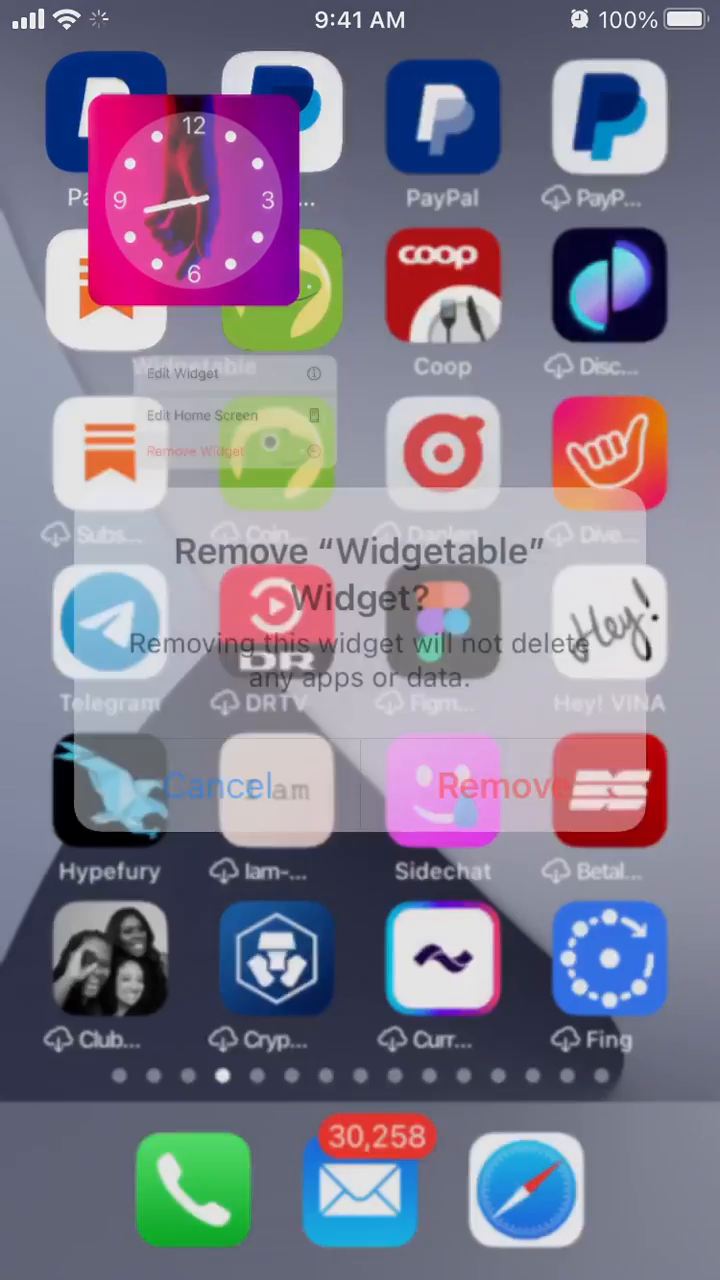
left_click(490, 788)
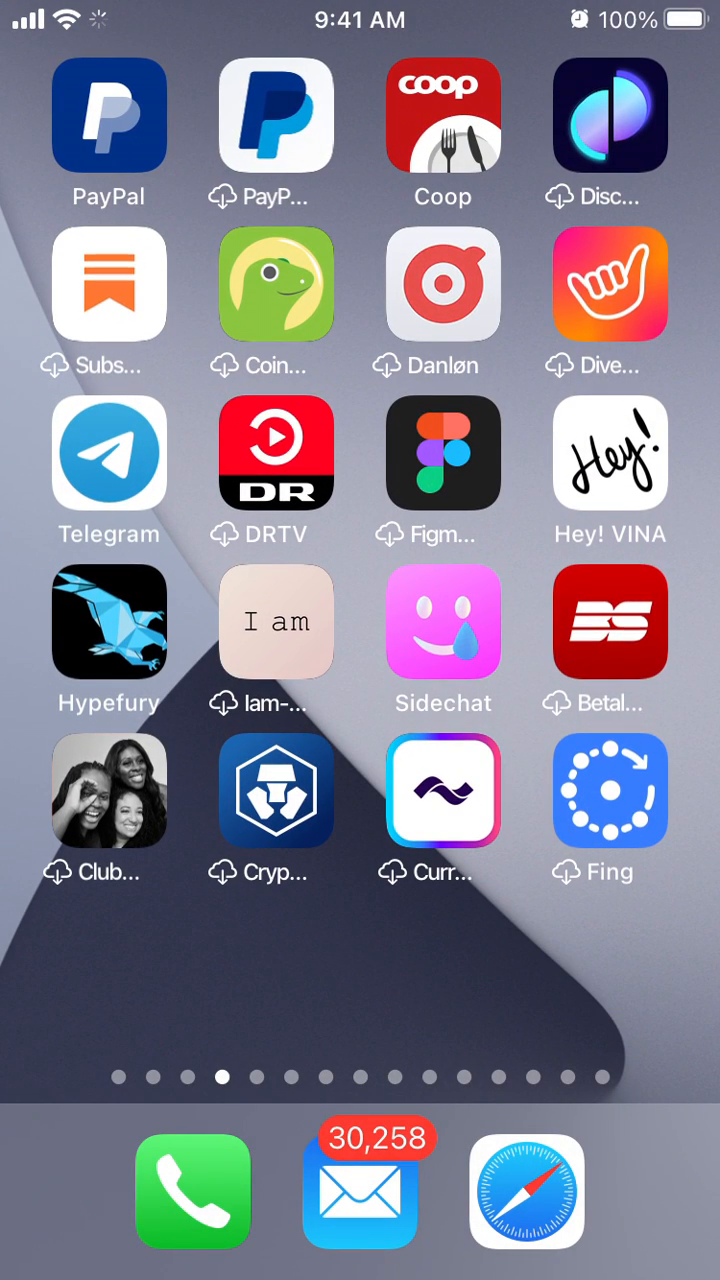